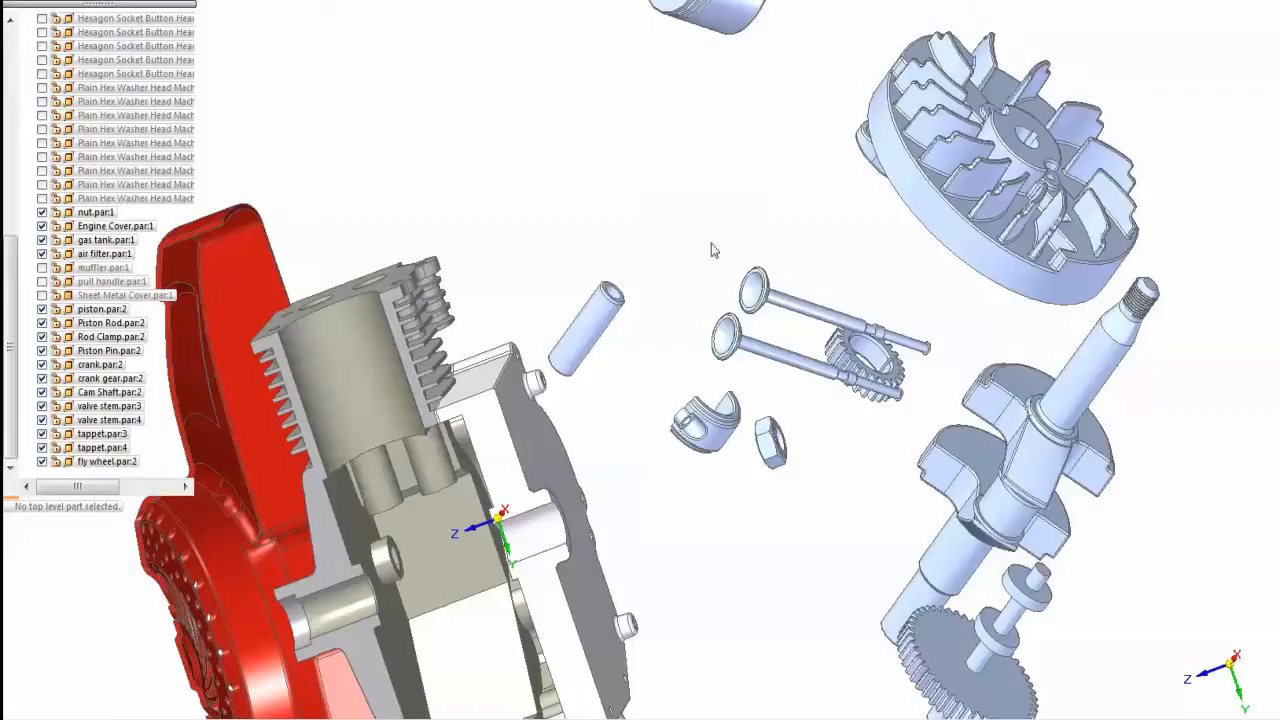
# - Insert each valve stem's cylindrical face into its matching guide hole in the cylinder block
pyautogui.click(108, 420)
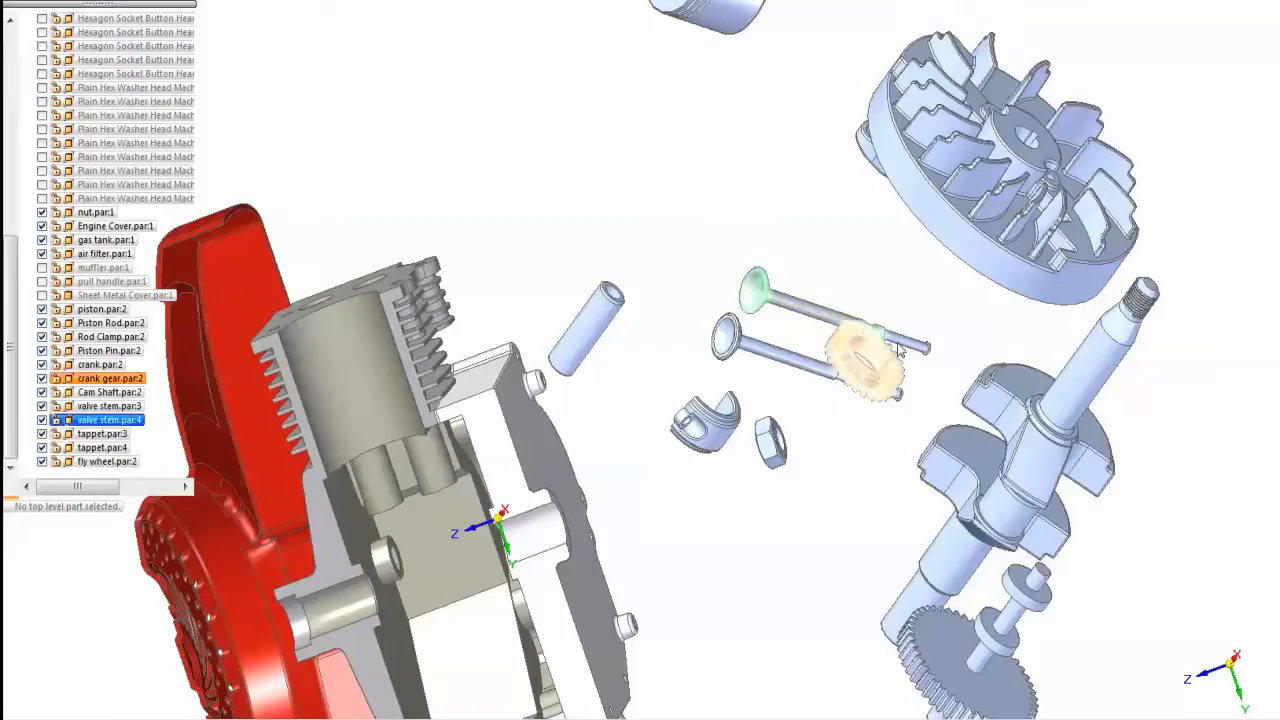
pyautogui.click(108, 406)
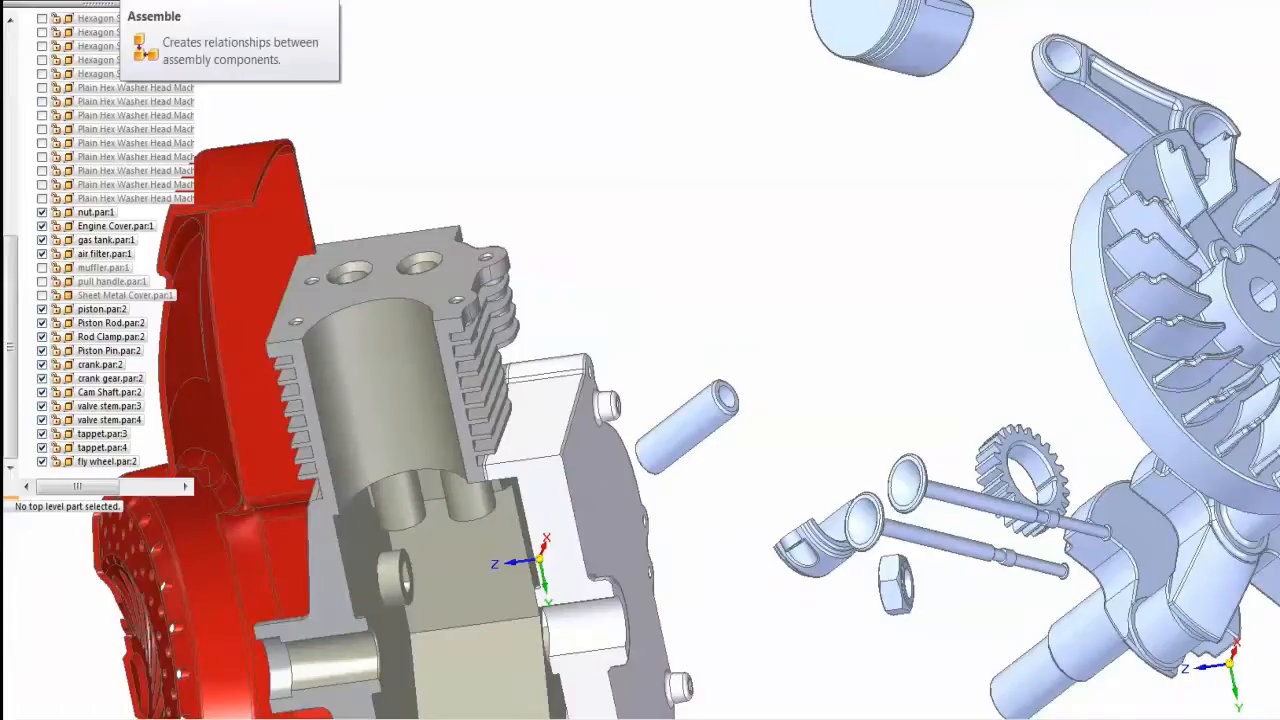
pyautogui.moveTo(370, 12)
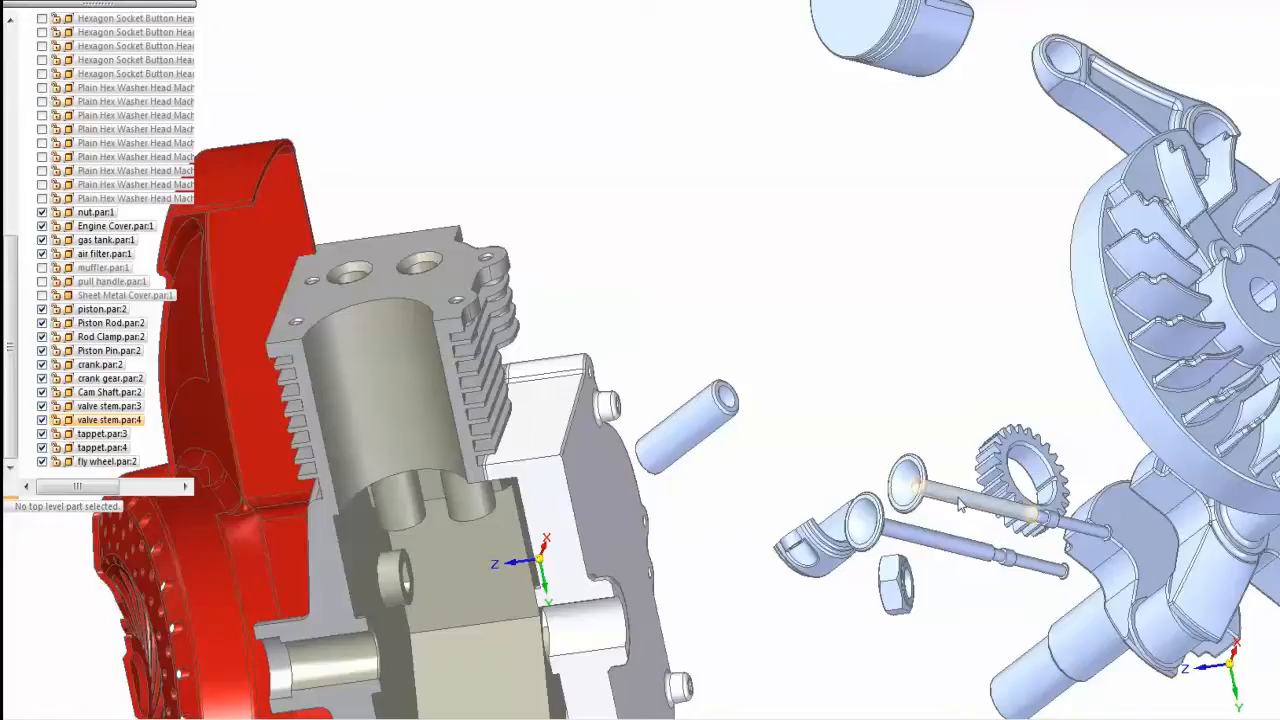
pyautogui.click(910, 486)
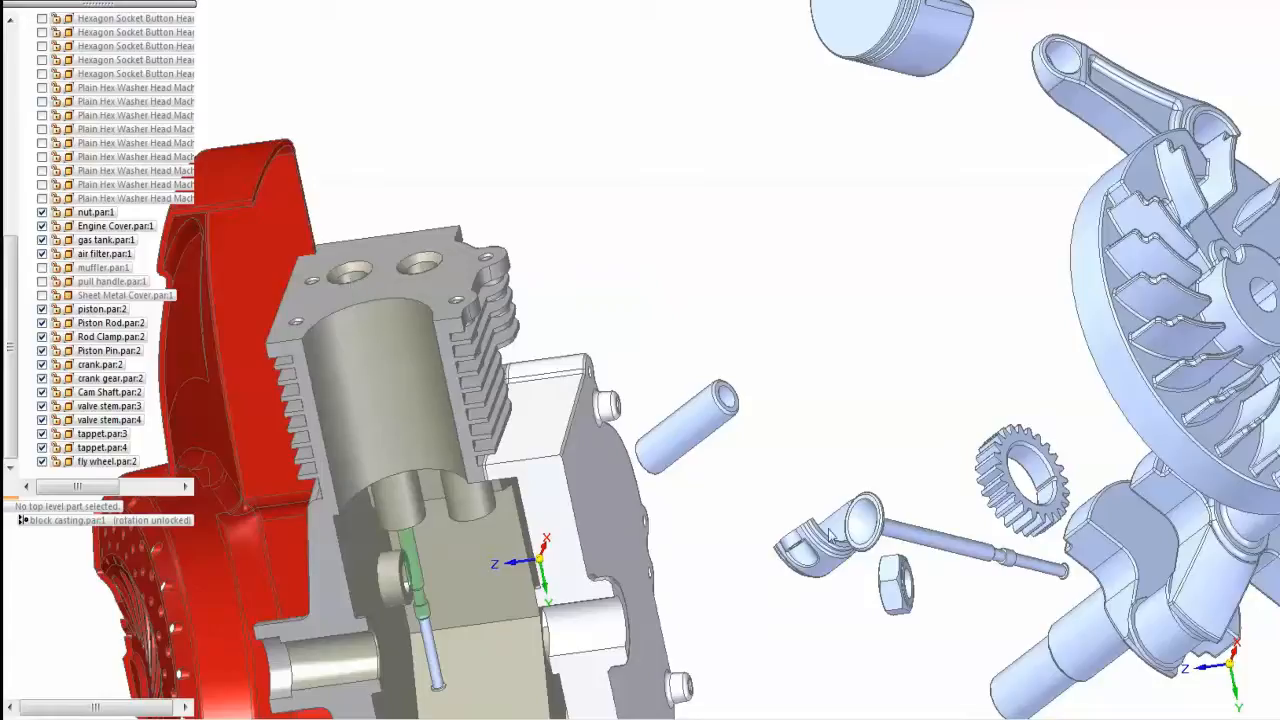
pyautogui.moveTo(926, 542)
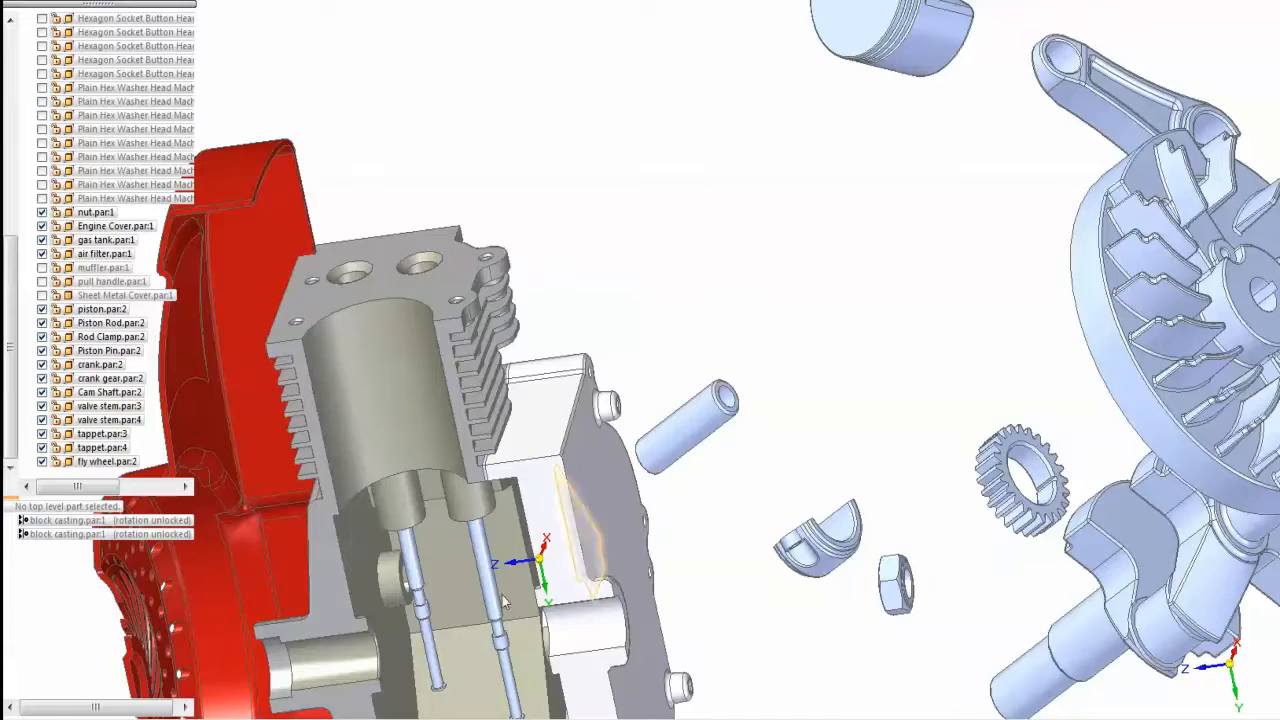
pyautogui.moveTo(504, 600); pyautogui.dragTo(764, 364)
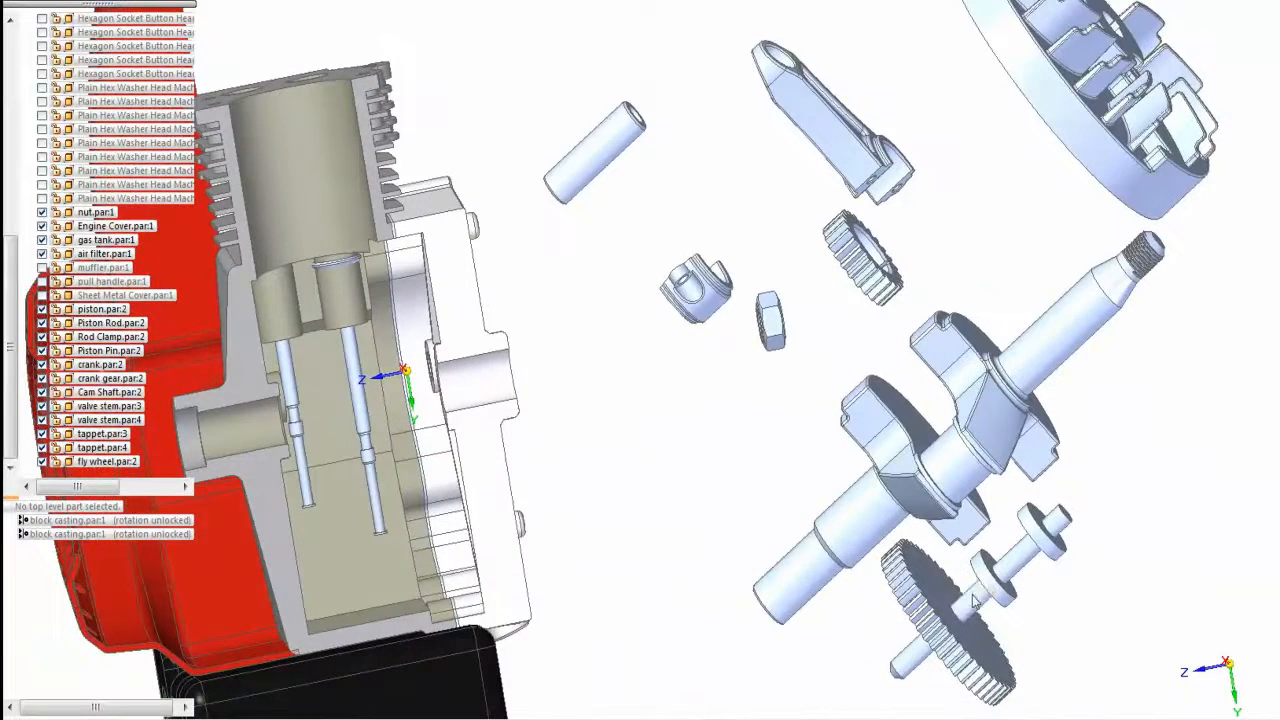
pyautogui.moveTo(980, 612)
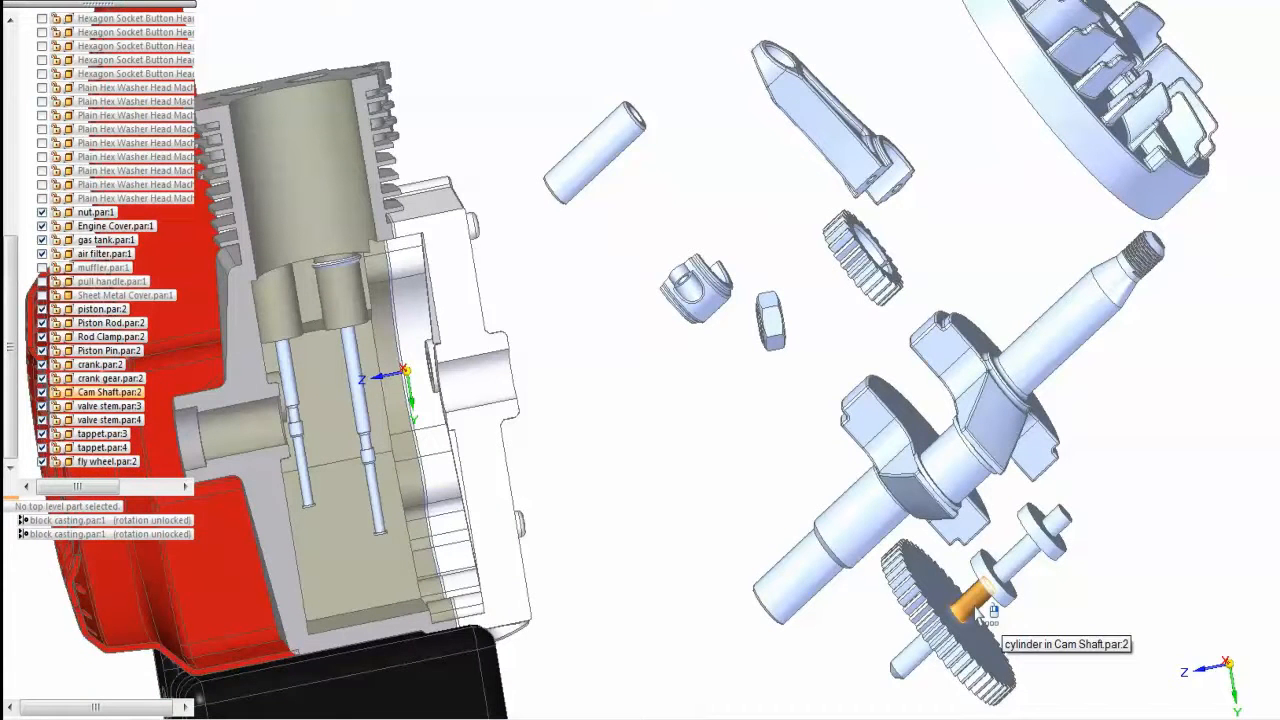
# - Insert the camshaft's cylindrical face into the crankcase bore beneath the valves
pyautogui.click(982, 608)
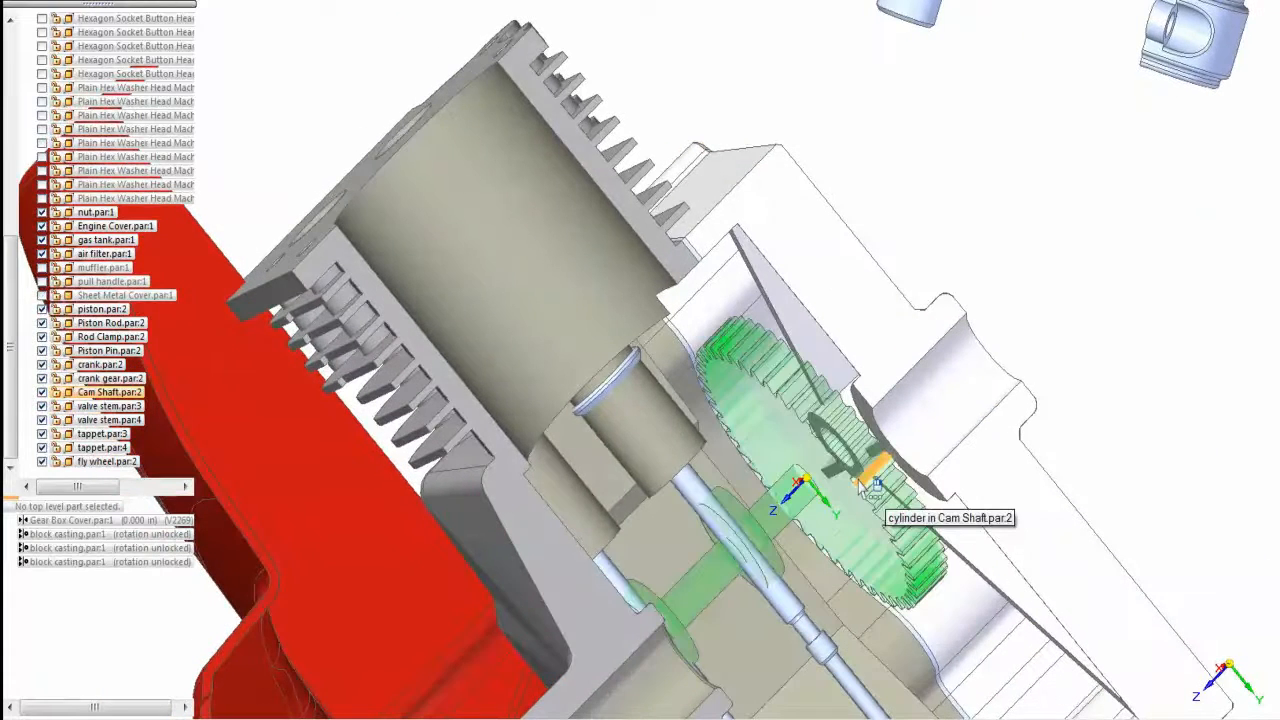
pyautogui.moveTo(1064, 286)
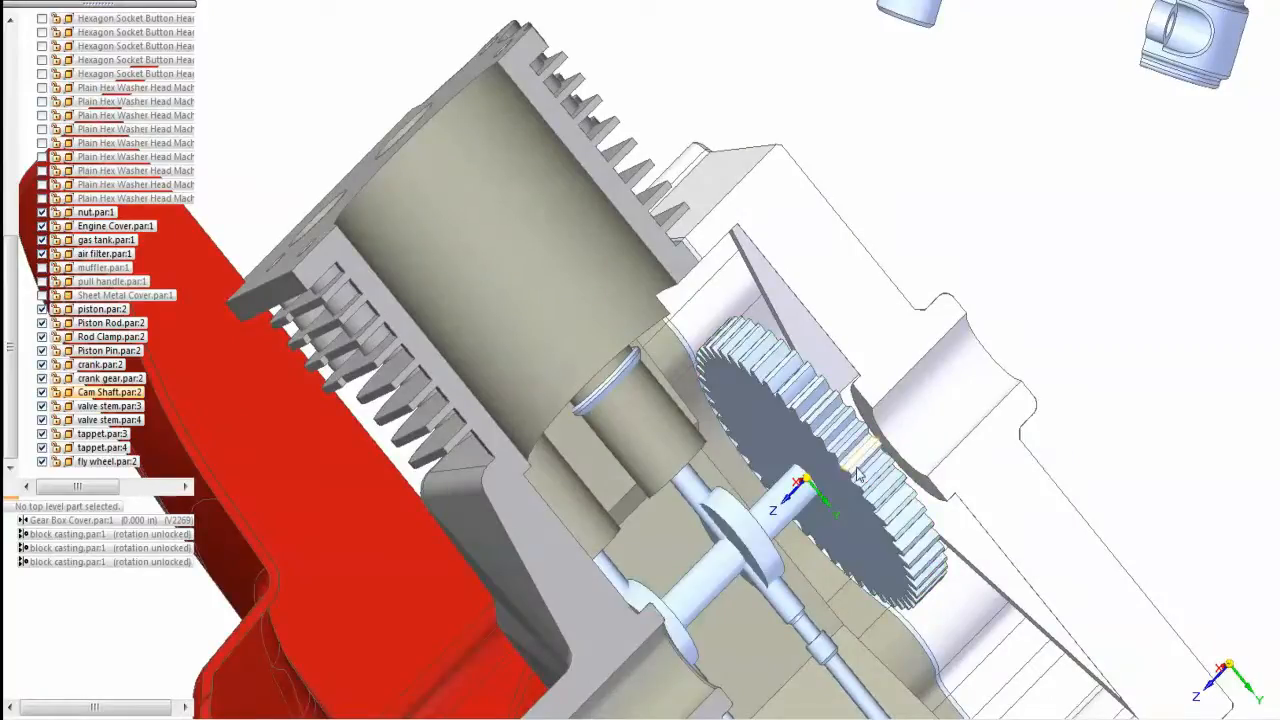
pyautogui.moveTo(862, 476)
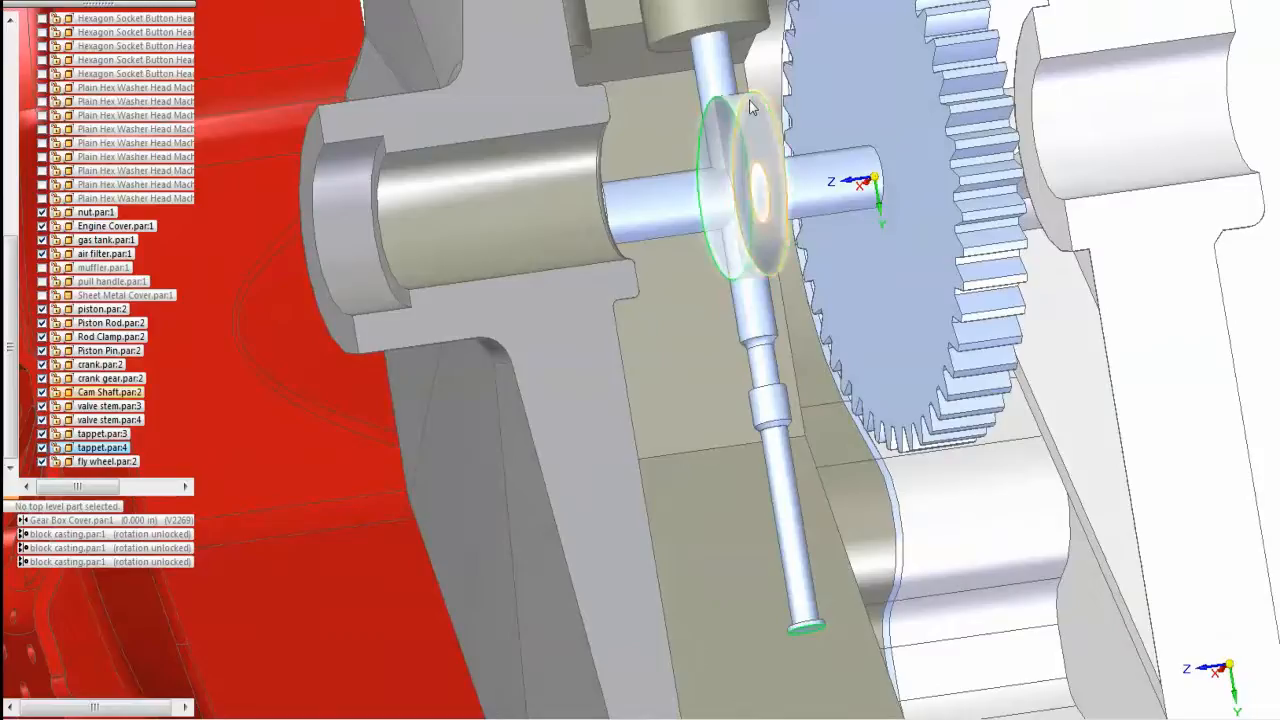
pyautogui.moveTo(750, 108)
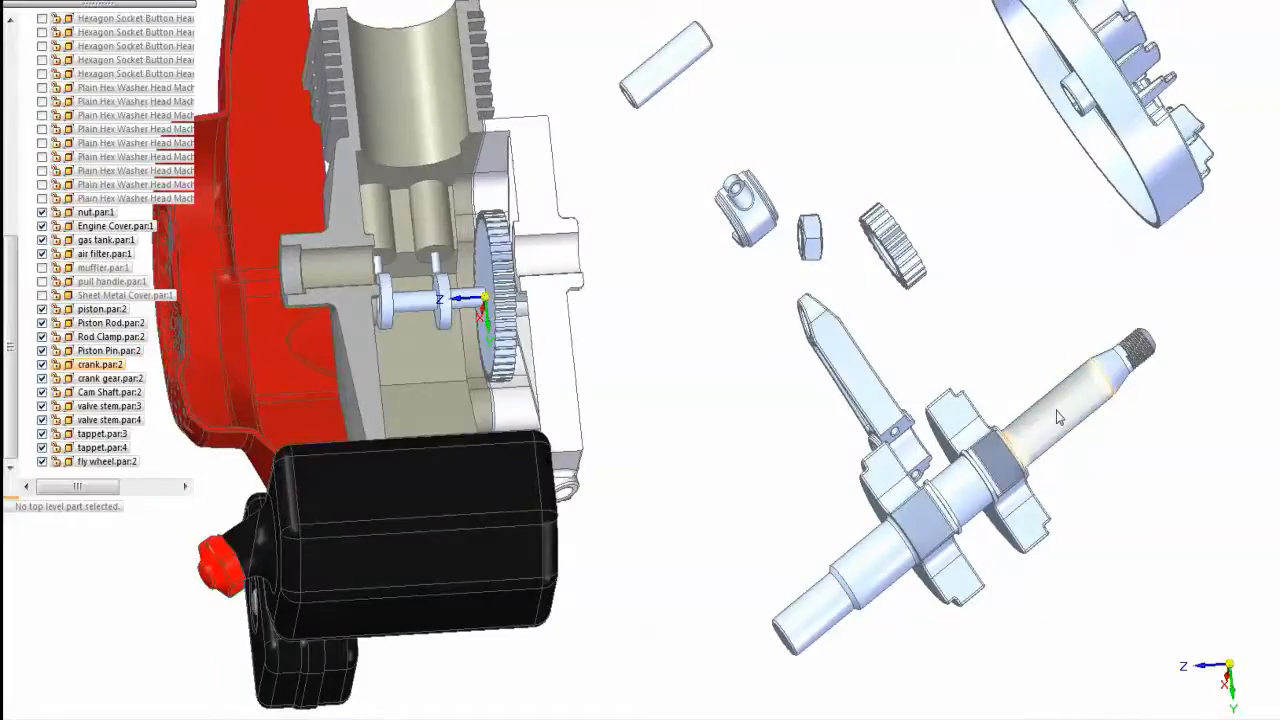
# - Mate and axially align crank.par with the block's bearing bore
pyautogui.click(1056, 420)
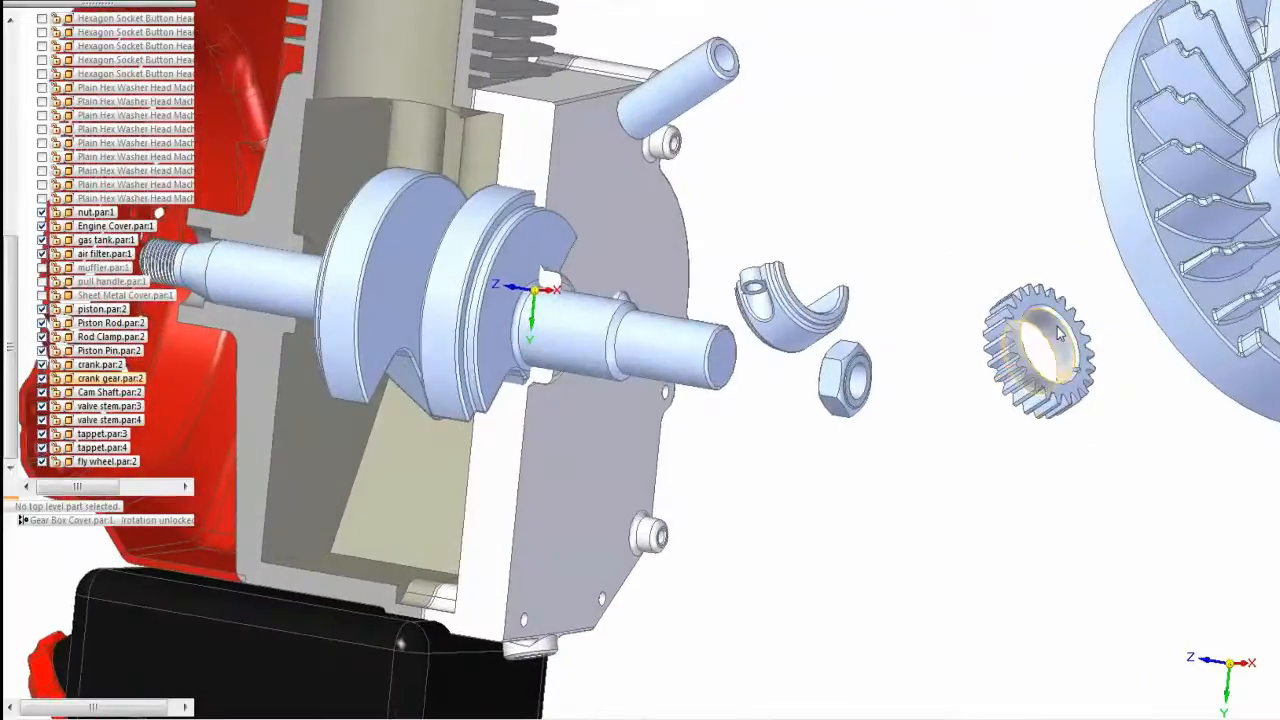
# - Axially align and mate crank gear.par onto the crankshaft shaft
pyautogui.click(1044, 344)
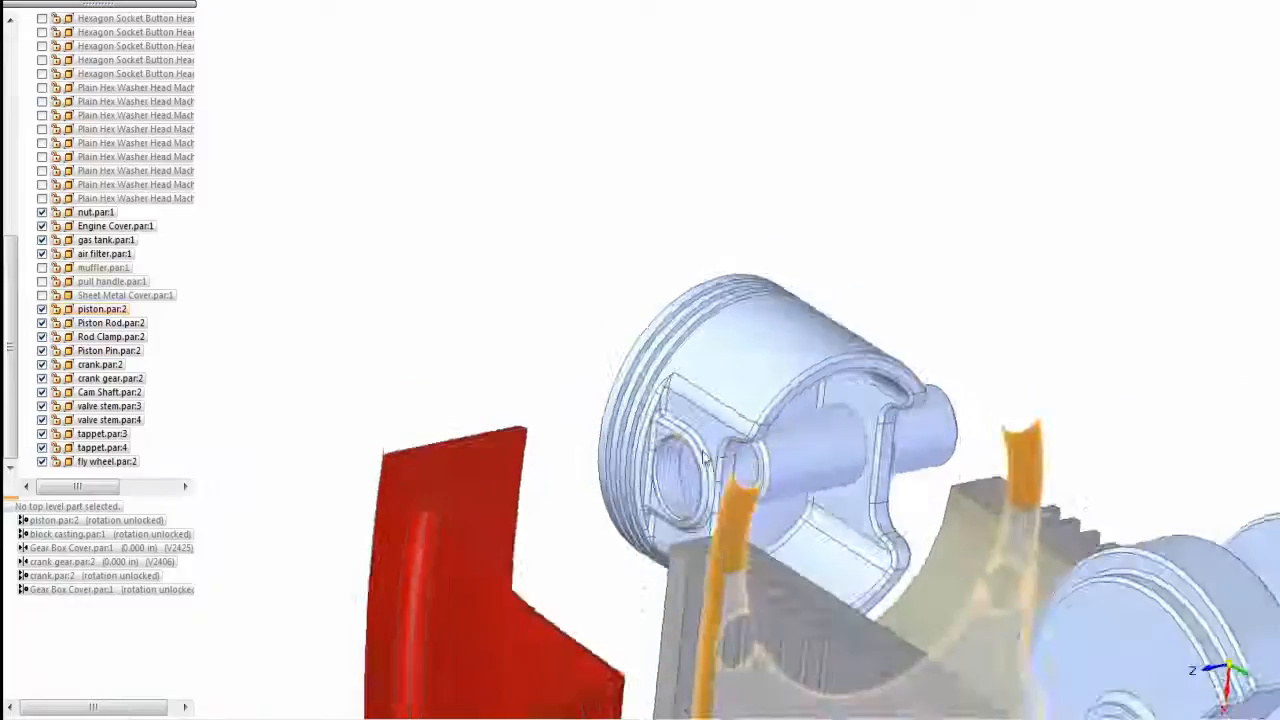
# - Axially align piston.par to the cylinder bore with rotation unlocked so it slides
pyautogui.click(100, 308)
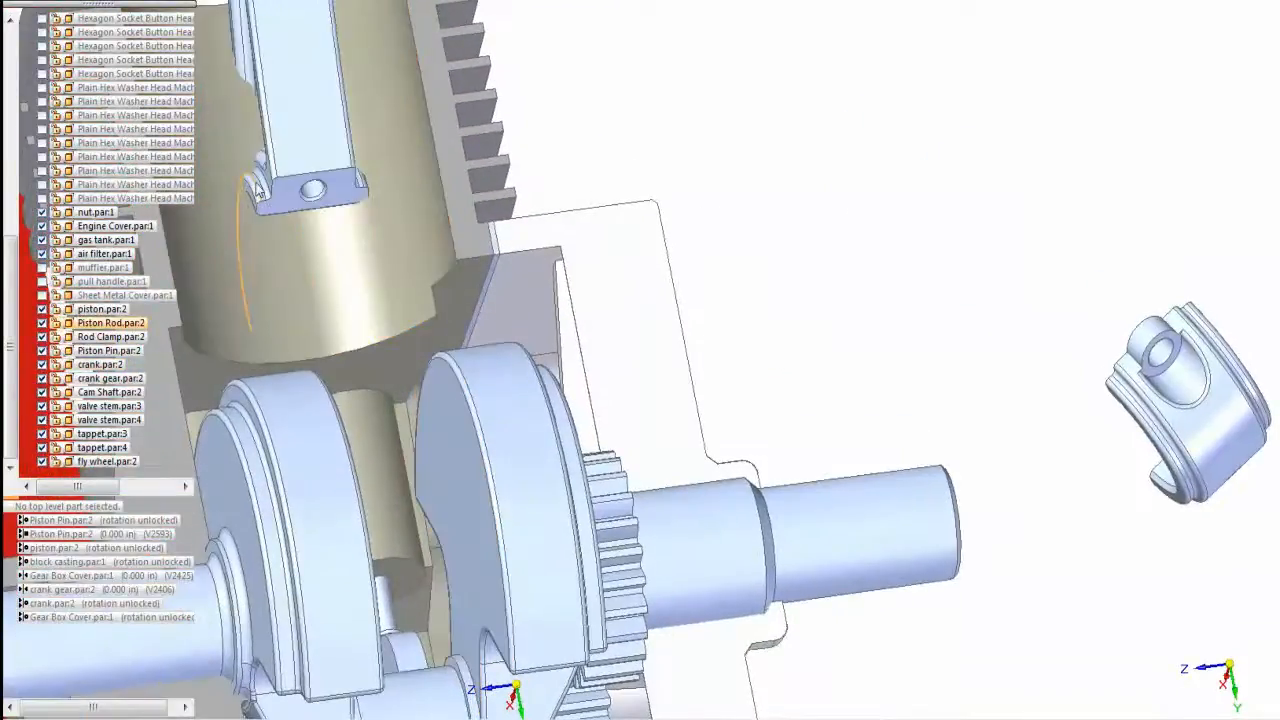
# - Join Piston Rod.par to the piston through Piston Pin.par with axial align and mate
pyautogui.click(110, 322)
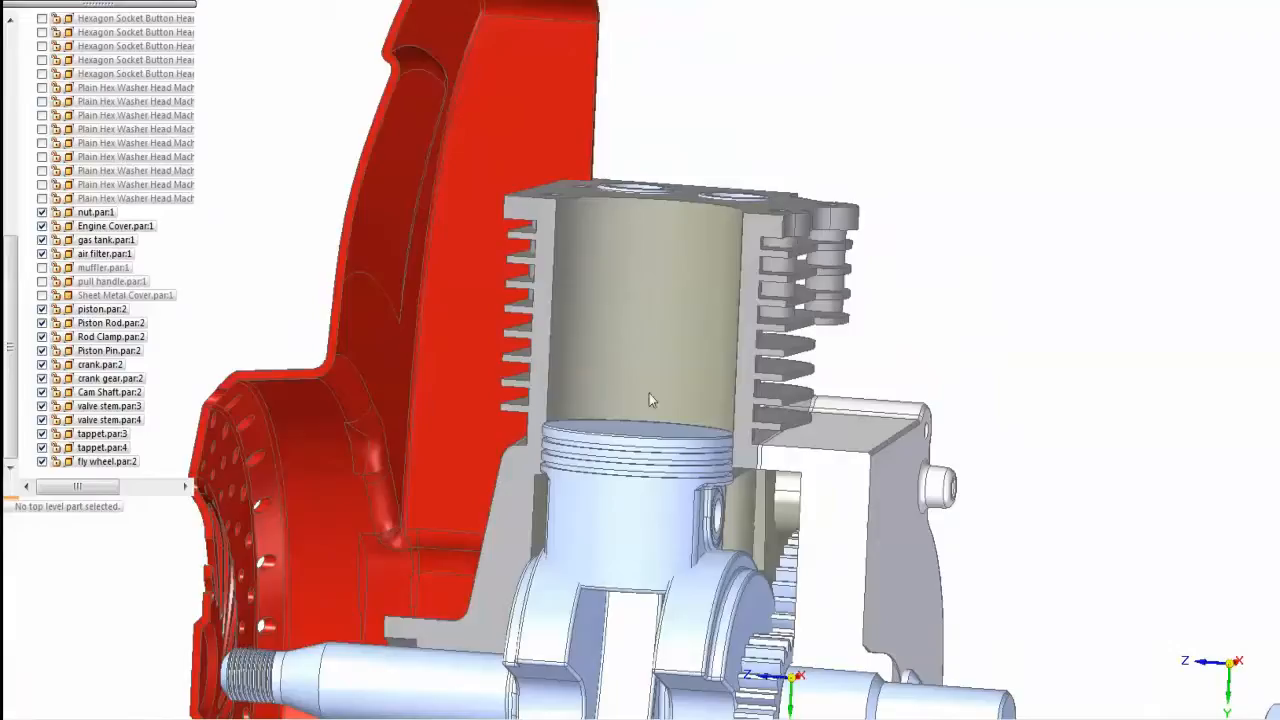
# - Mate Rod Clamp.par and the rod's big end to the crank journal
pyautogui.click(100, 364)
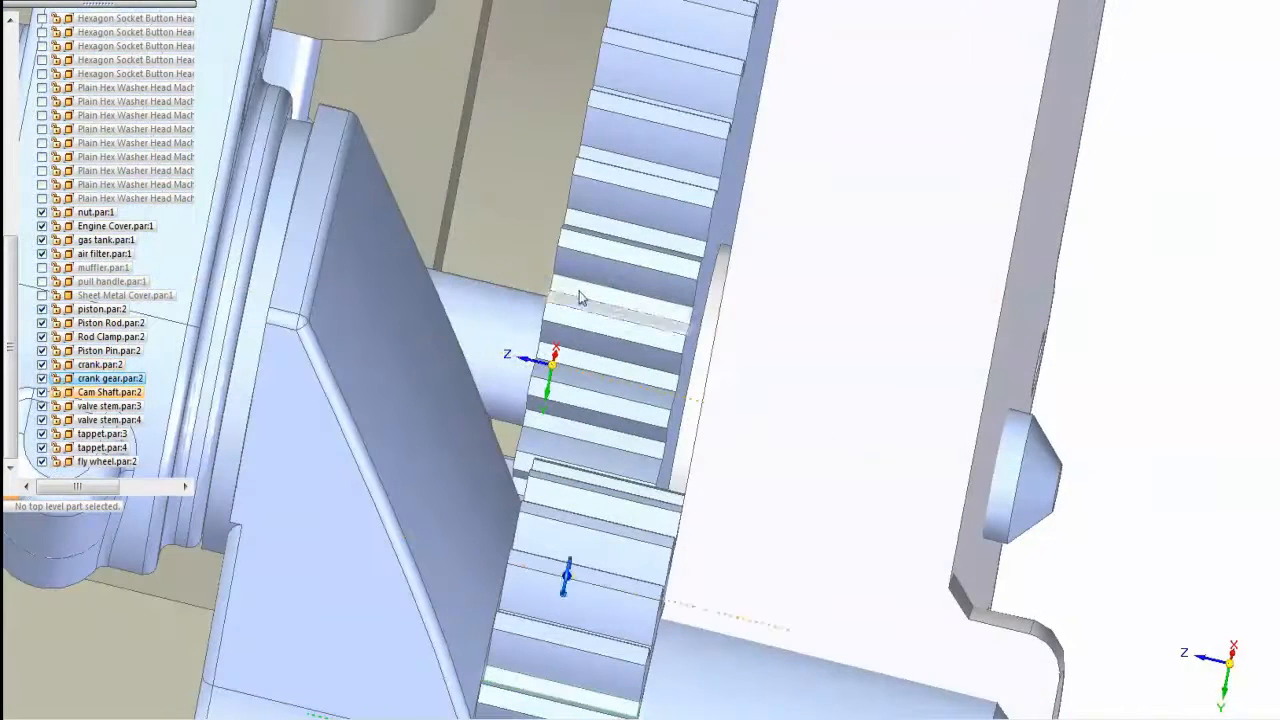
# - Apply a Gear relationship between the crank gear and camshaft gear faces
pyautogui.click(108, 392)
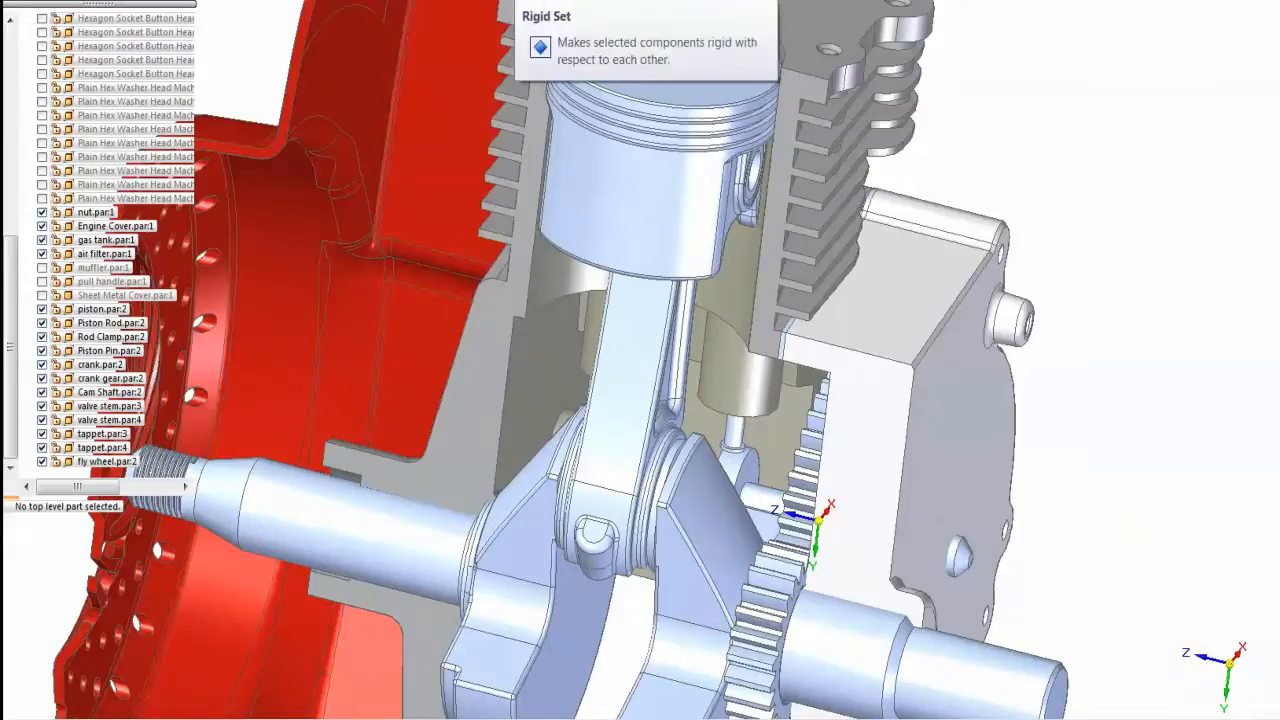
# - Group the crankshaft and crank gear into a Rigid Set so they move as one
pyautogui.click(100, 364)
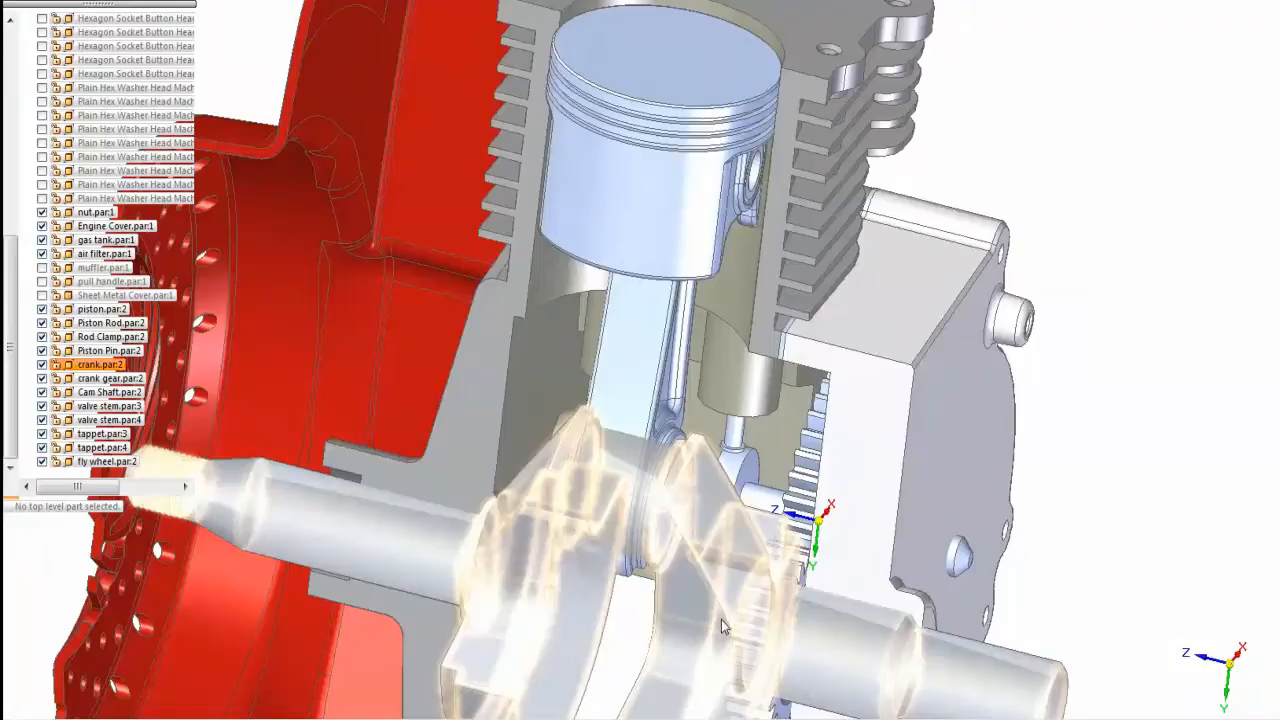
pyautogui.click(110, 378)
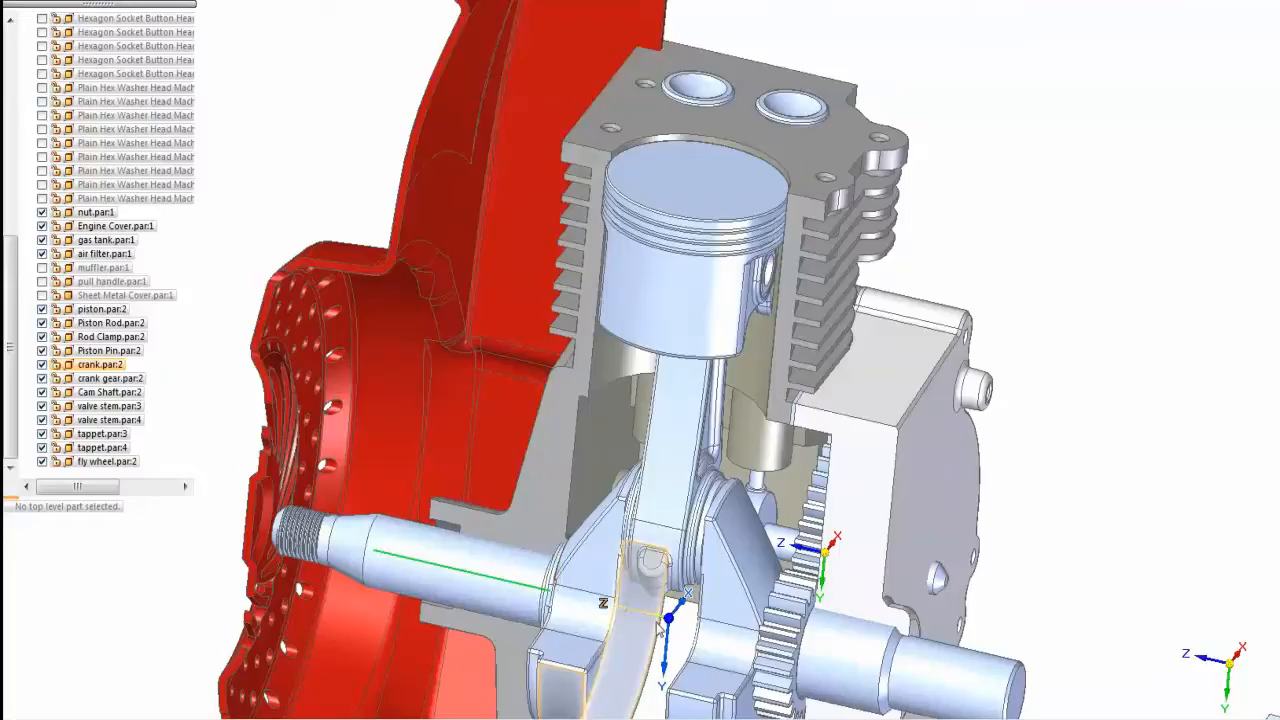
pyautogui.moveTo(656, 630)
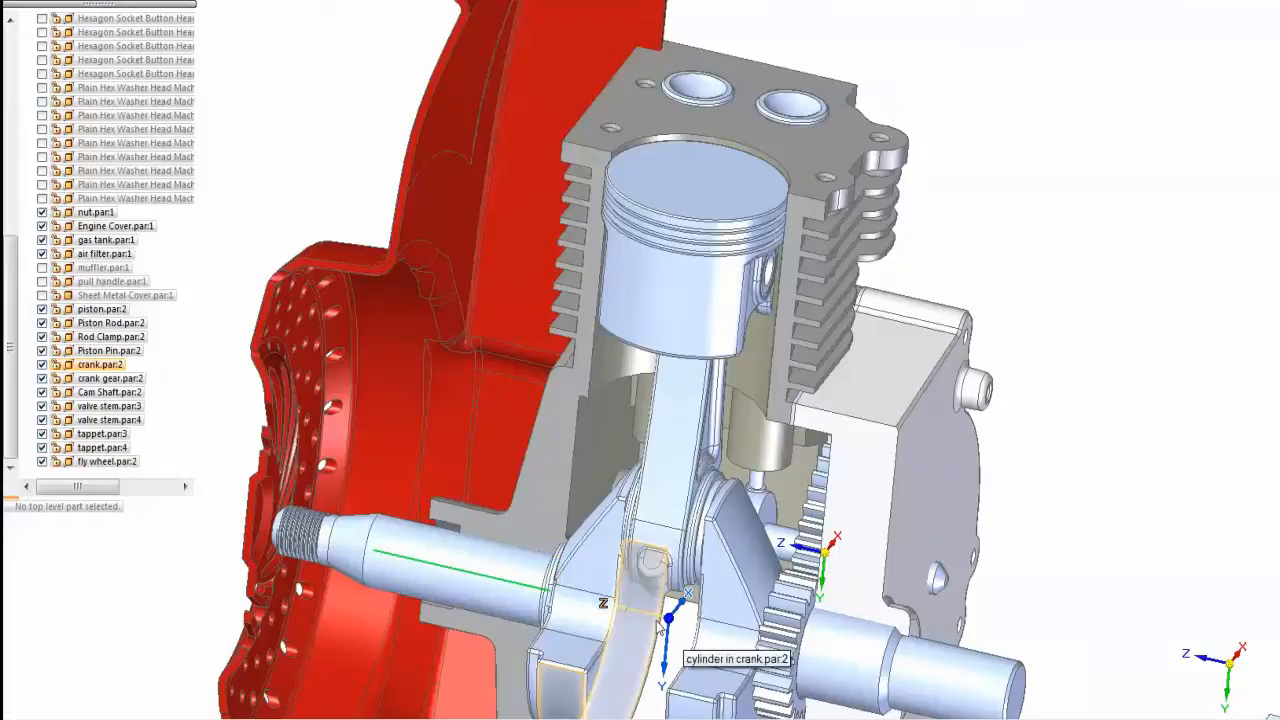